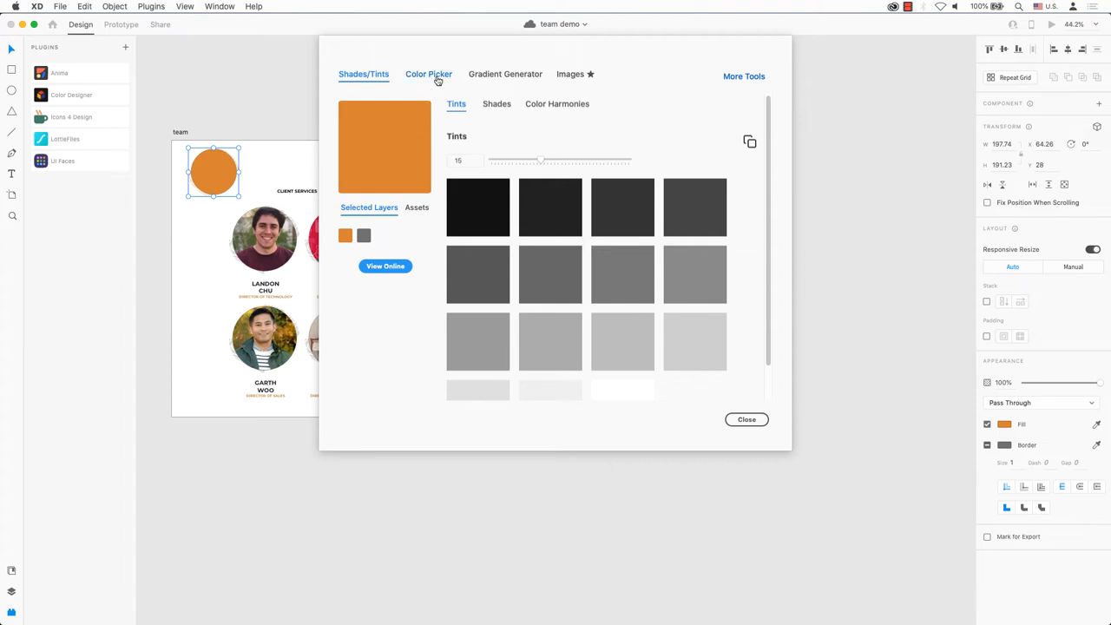
Step: Browse Color Designer's Color Picker palettes: red, purple, yellow and gray swatches
left_click(428, 73)
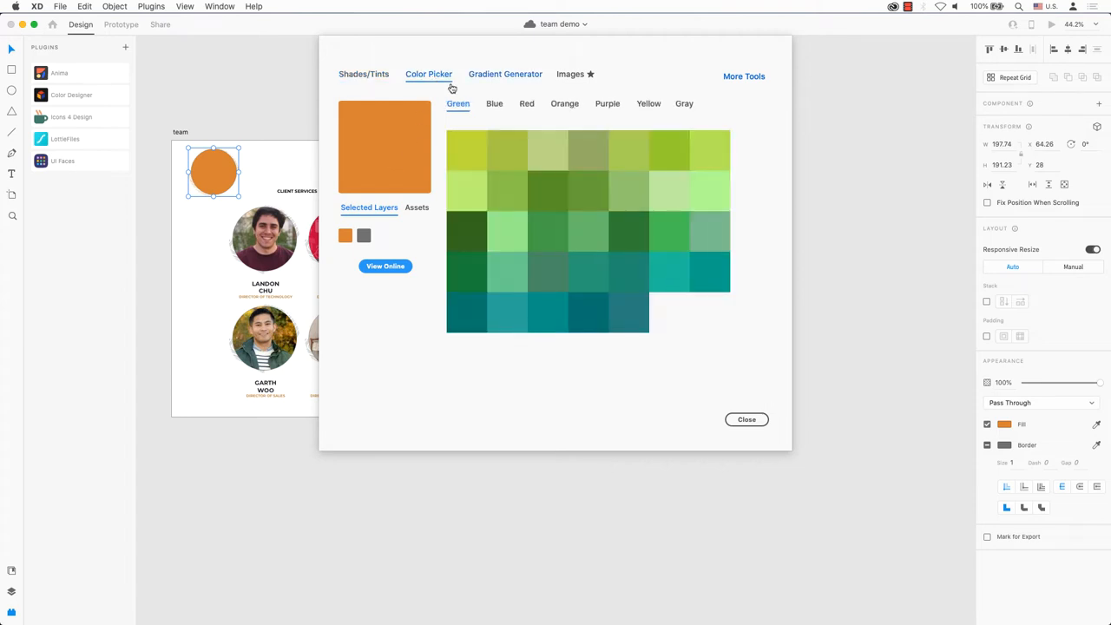
left_click(526, 103)
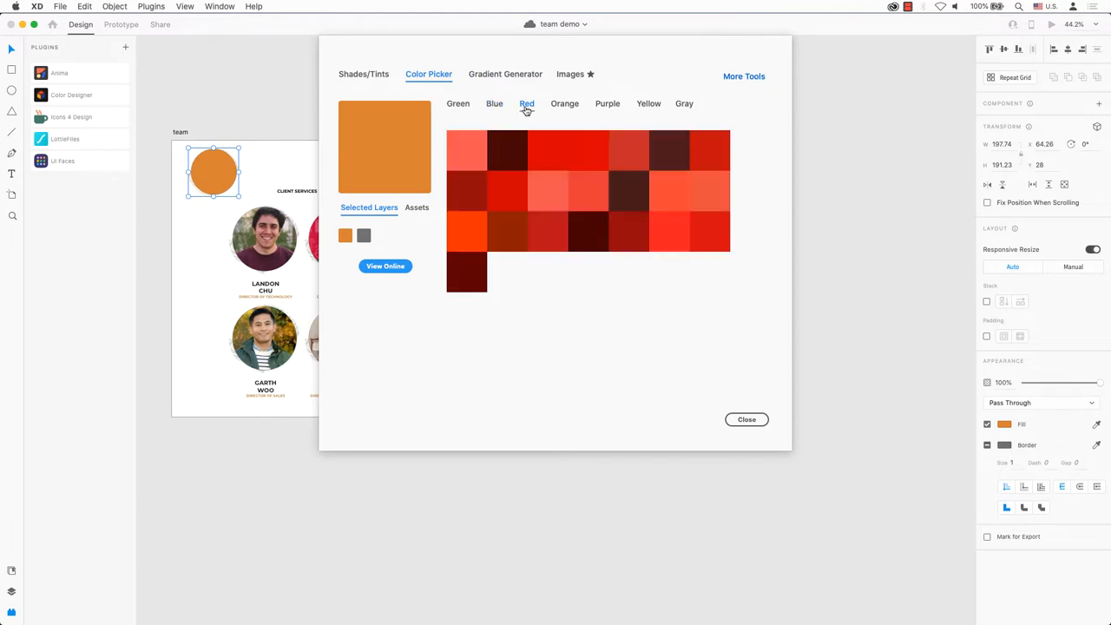
left_click(606, 103)
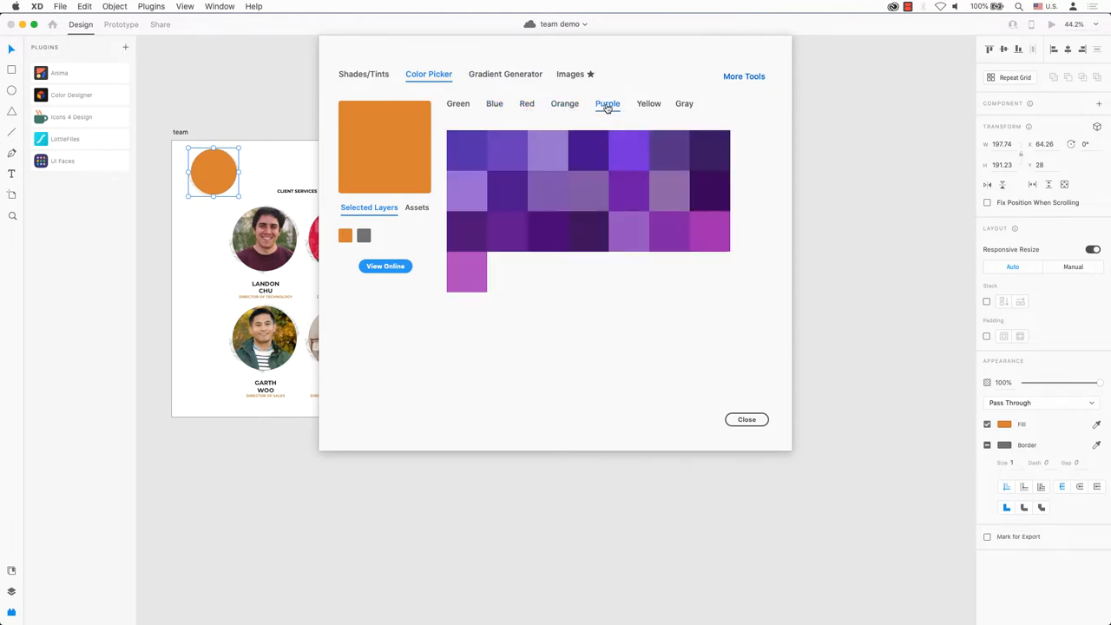
left_click(648, 104)
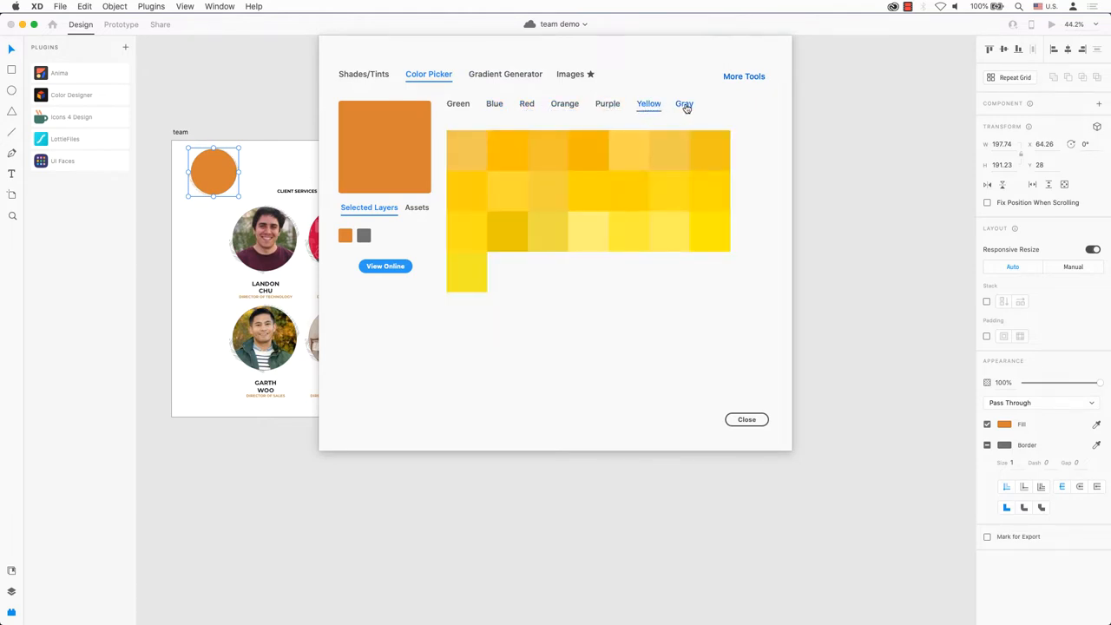
left_click(505, 74)
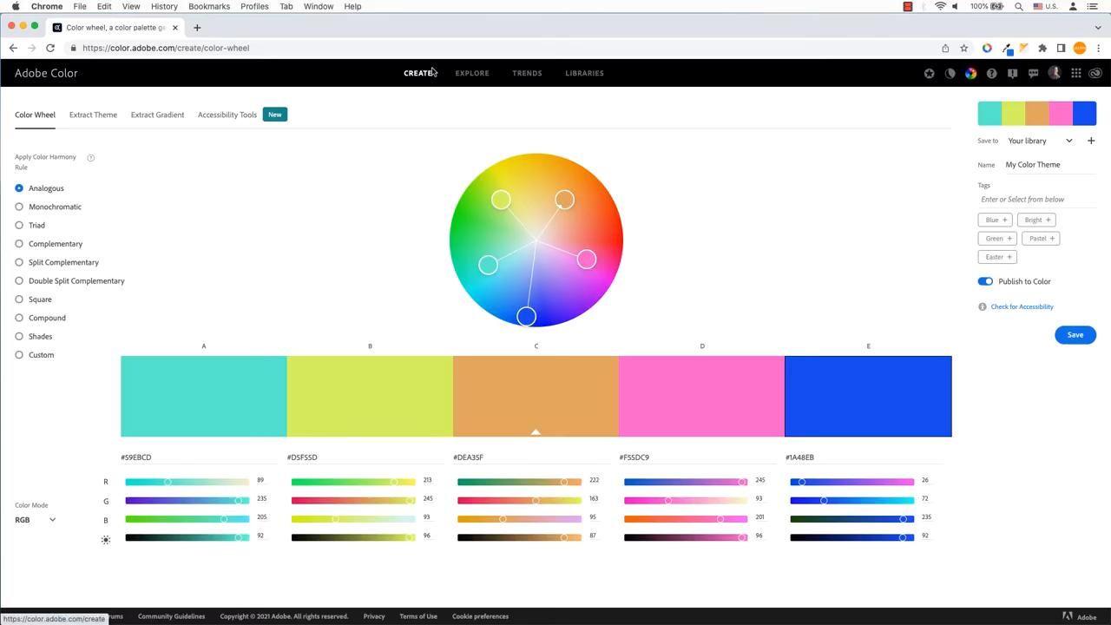
Step: Rotate the Adobe Color harmony wheel, then pick Triadic on Canva's color wheel
left_click_drag(525, 316, 537, 241)
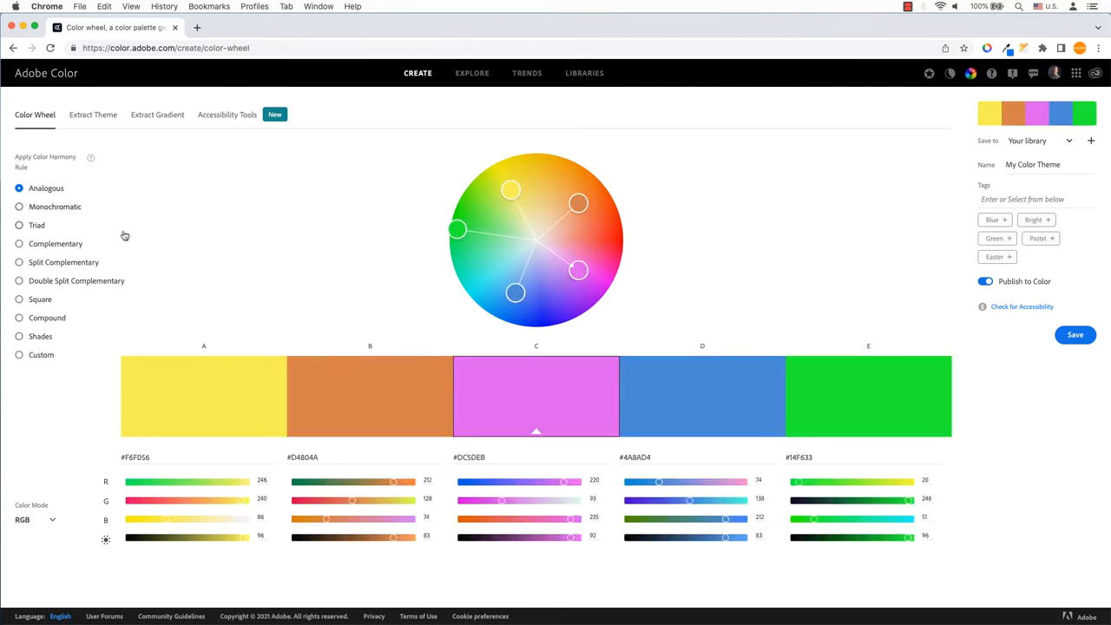
left_click(198, 29)
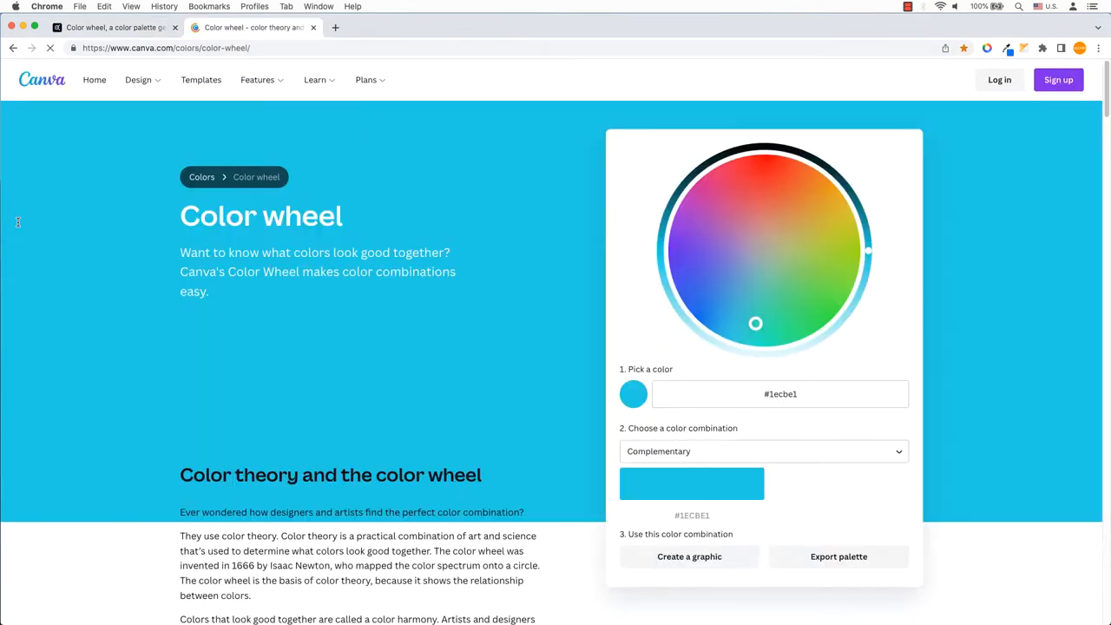
left_click(763, 452)
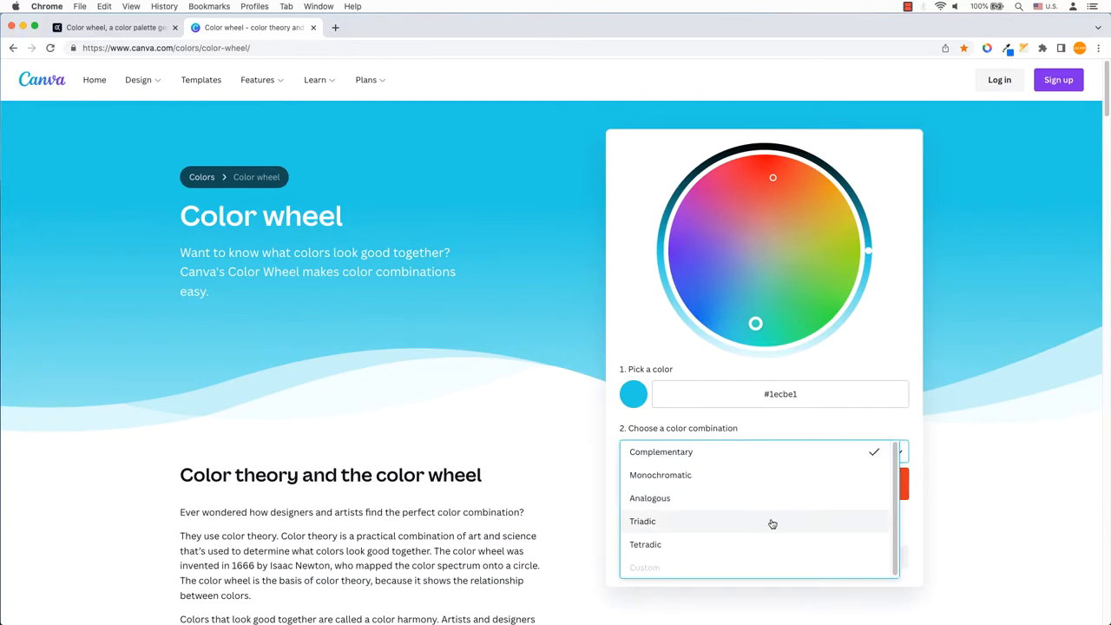
left_click(643, 521)
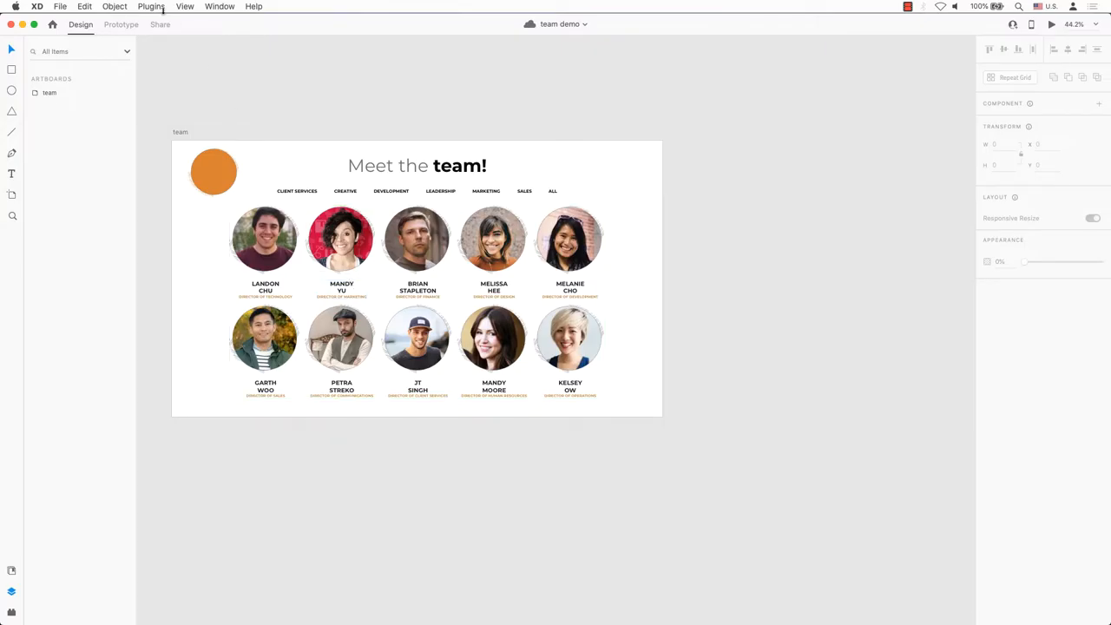
Step: Review the Plugins menu and installed plugins panel, then open the Creative Cloud plugin marketplace
left_click(158, 5)
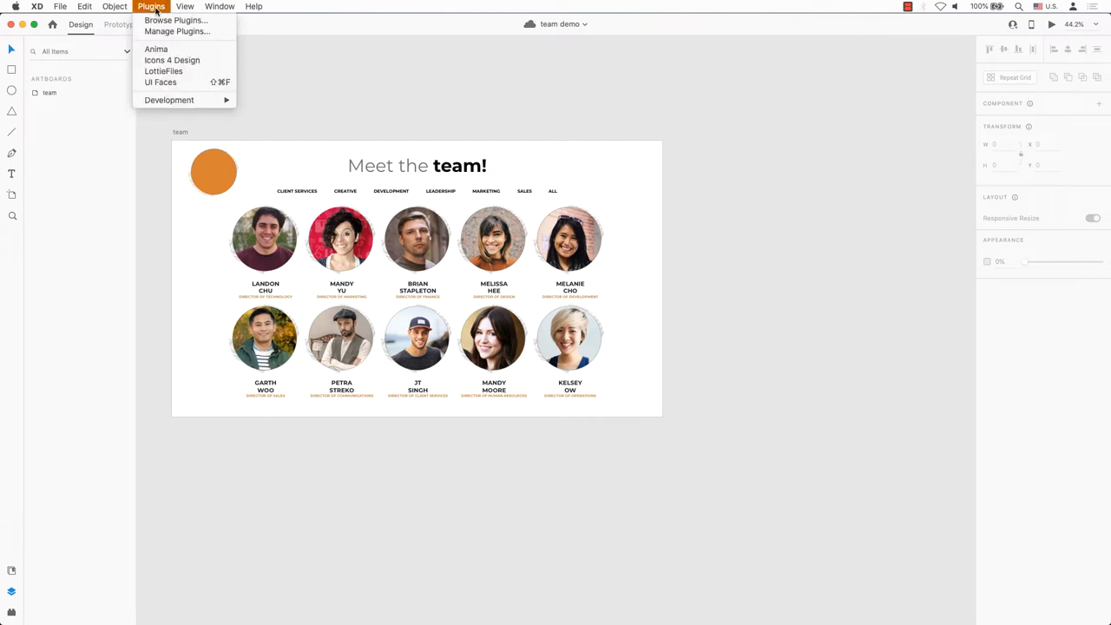
mouse_move(179, 19)
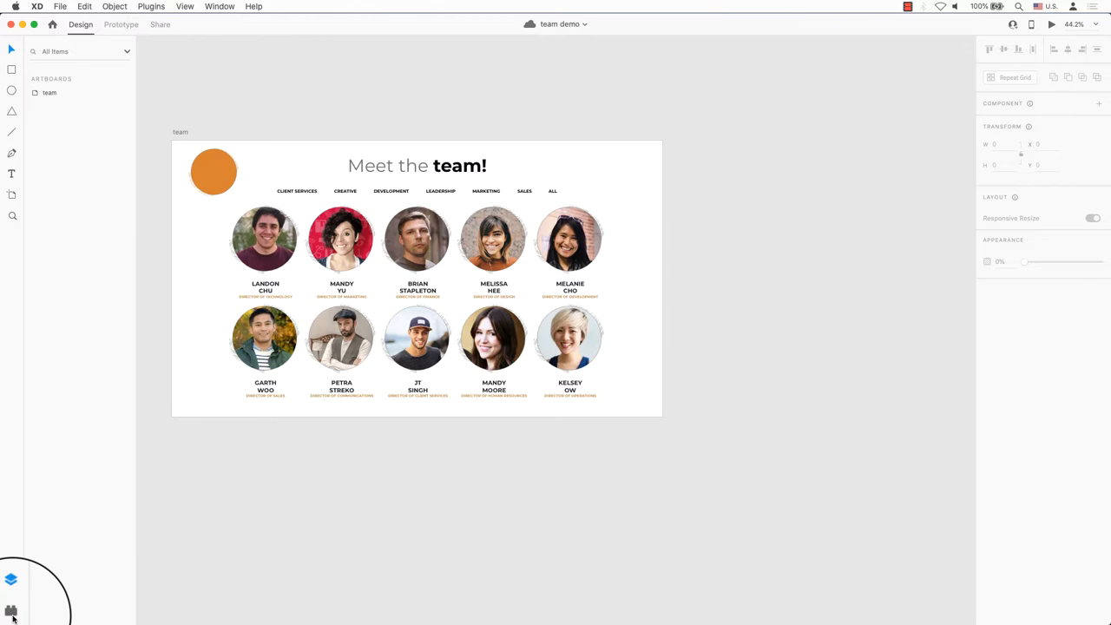
left_click(11, 611)
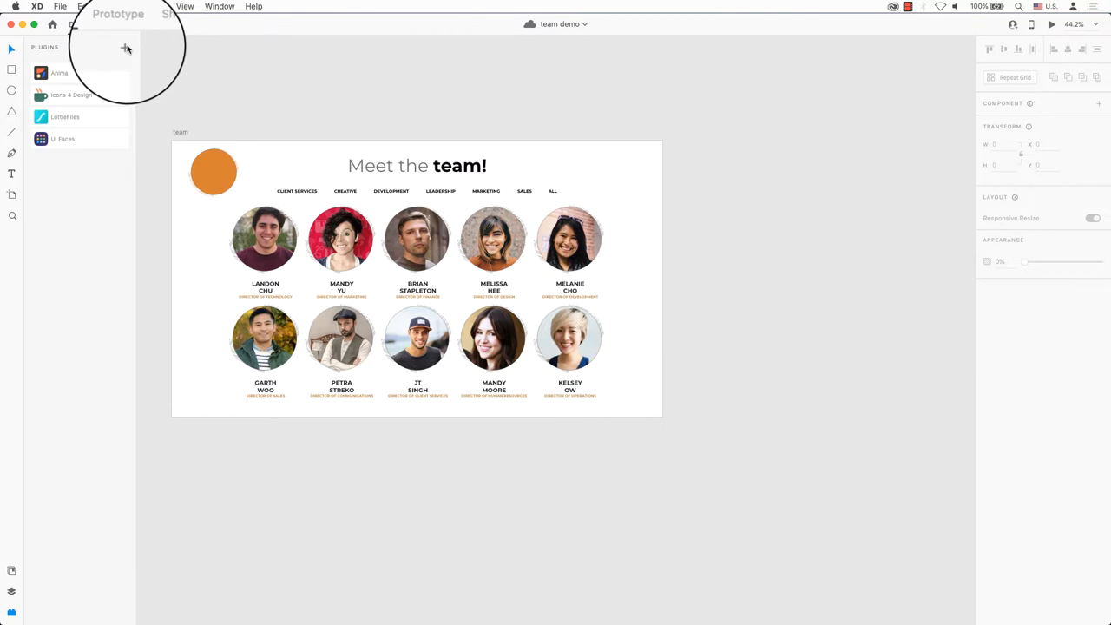
left_click(122, 48)
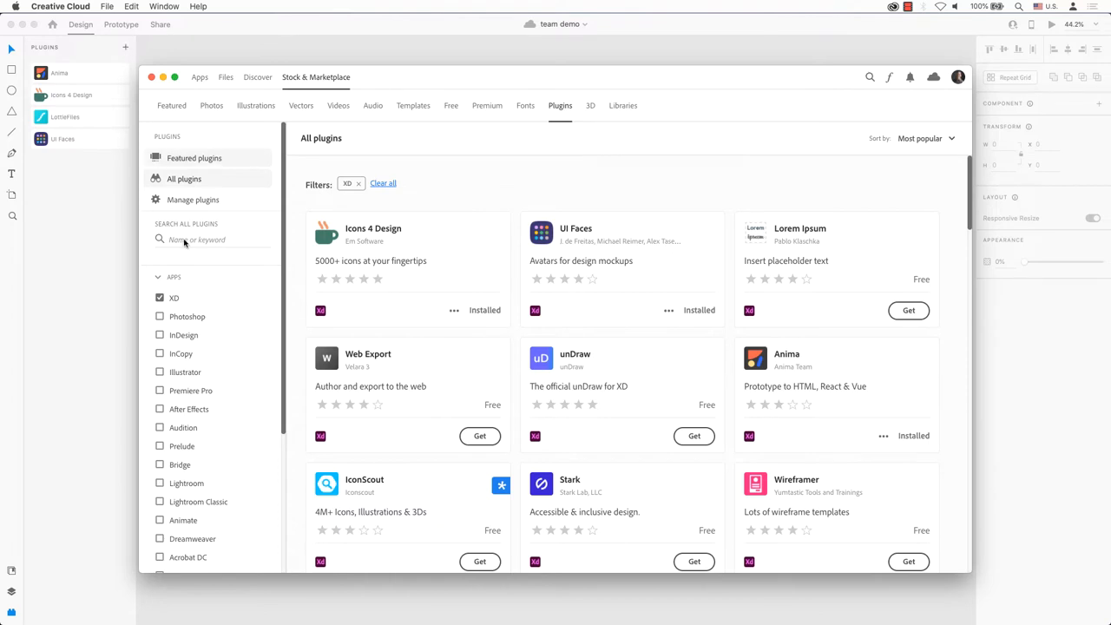
Step: Search the marketplace for 'COLOR DESIGNER', install it, and return to XD
type("COLOR DESIGNER")
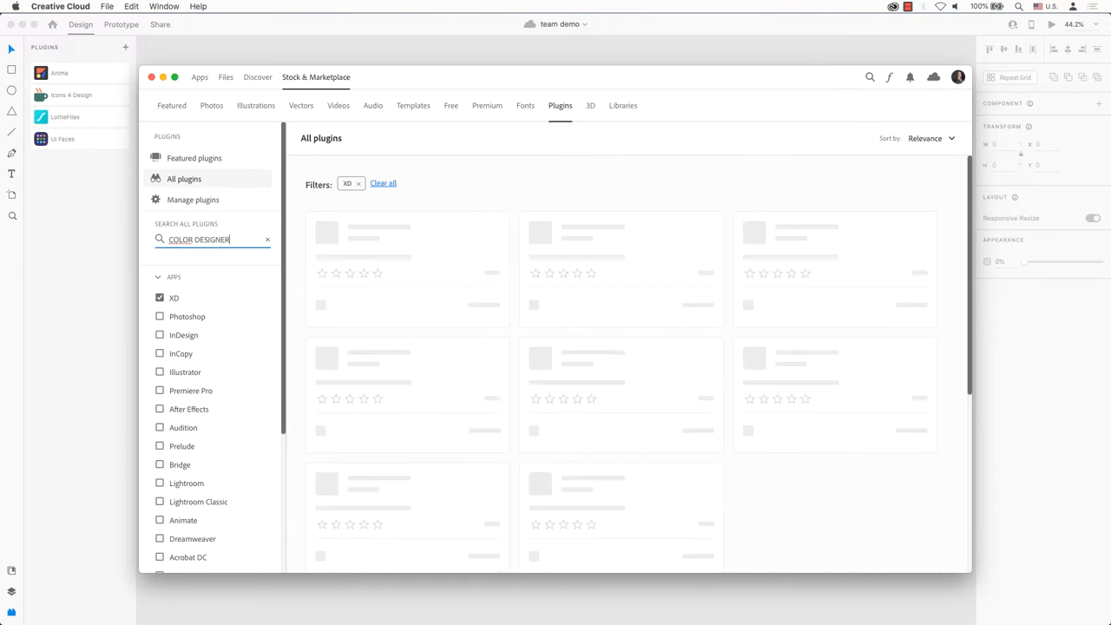
key("Enter")
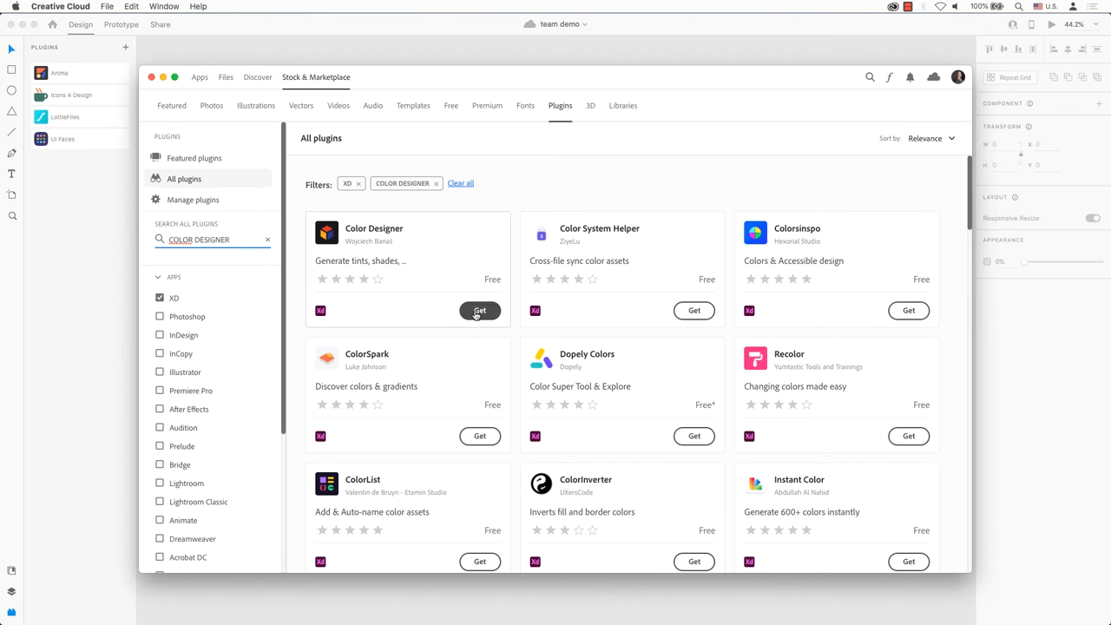
left_click(479, 310)
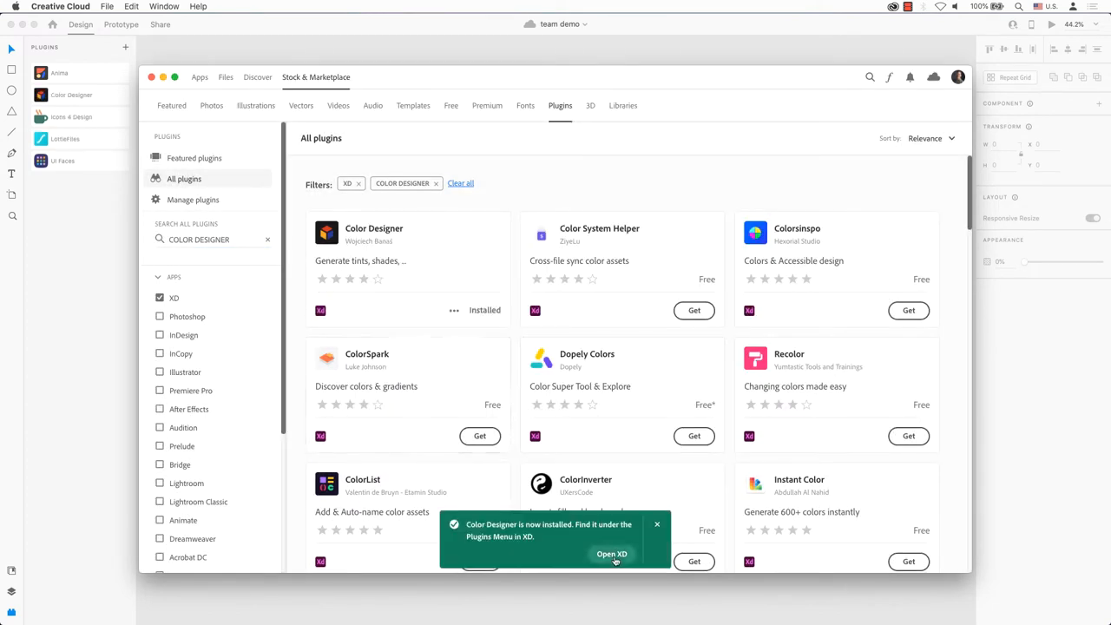
left_click(612, 554)
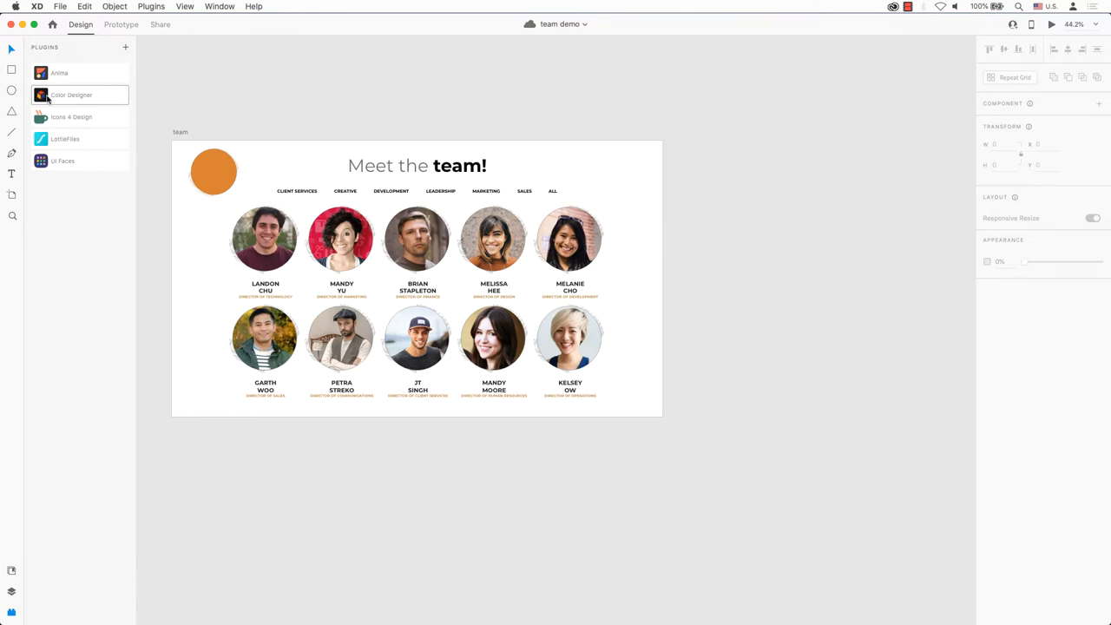
left_click(73, 95)
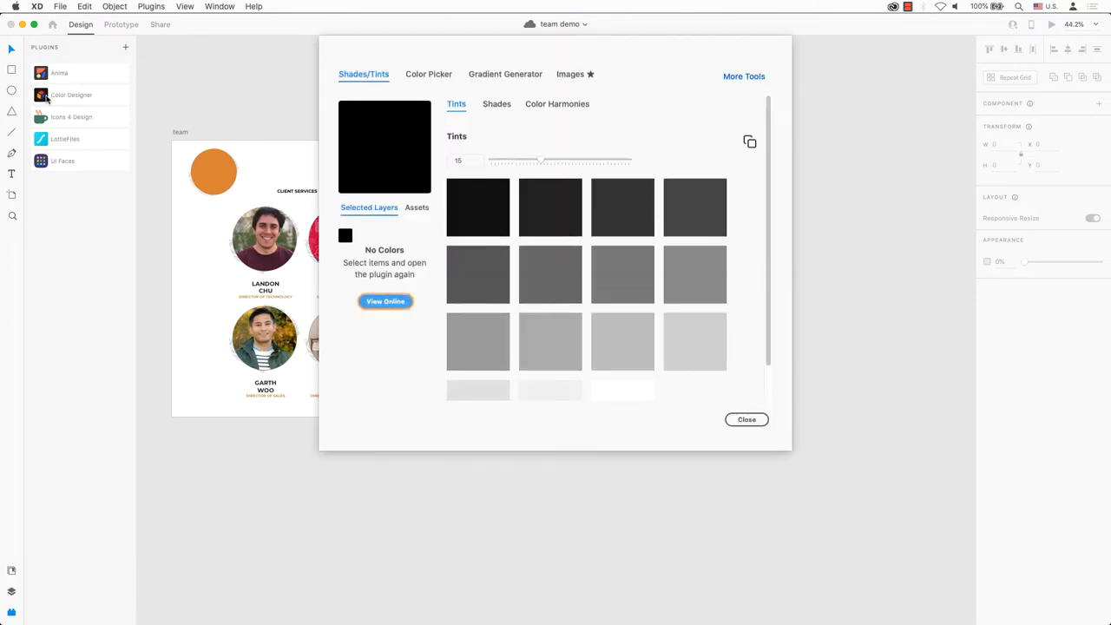
left_click(417, 207)
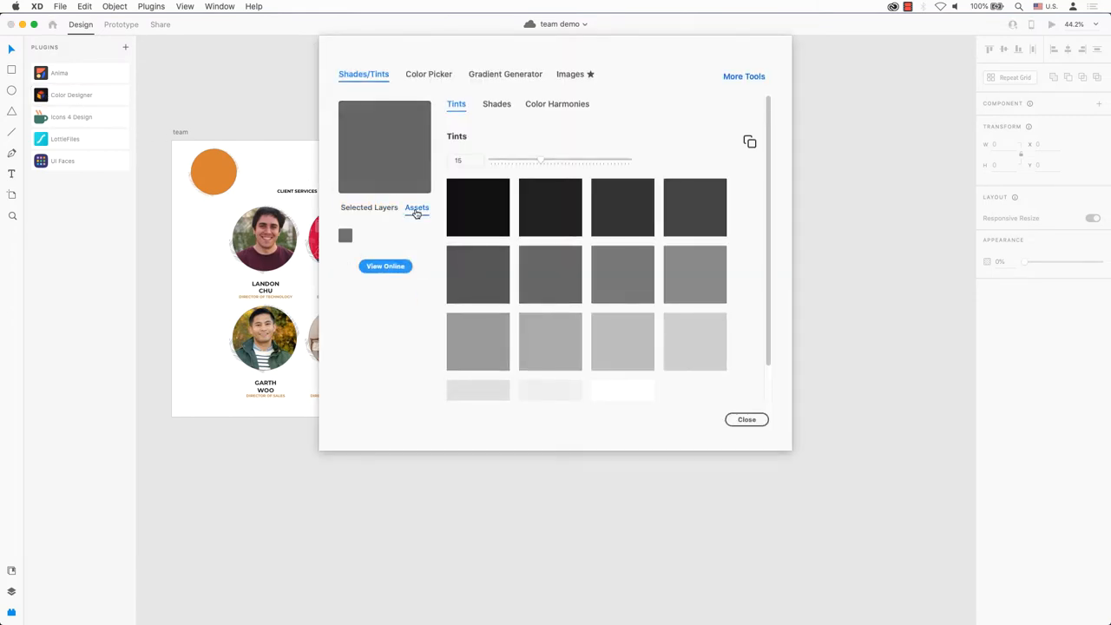
left_click(369, 208)
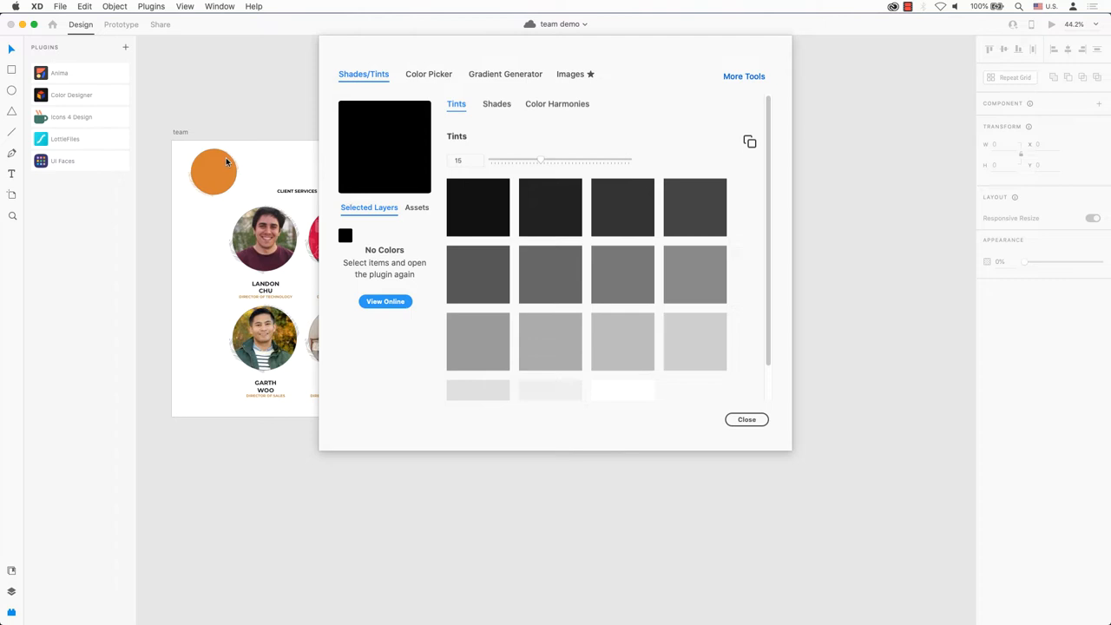
left_click(746, 419)
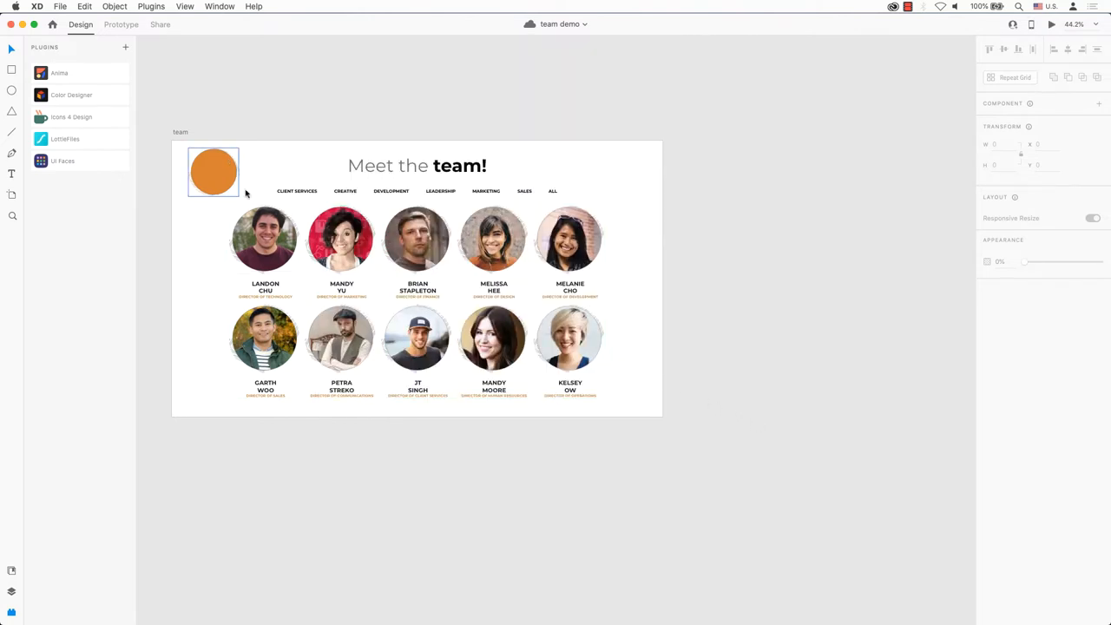
Step: Open Color Designer for the orange circle and view the document's saved asset colors
left_click(71, 94)
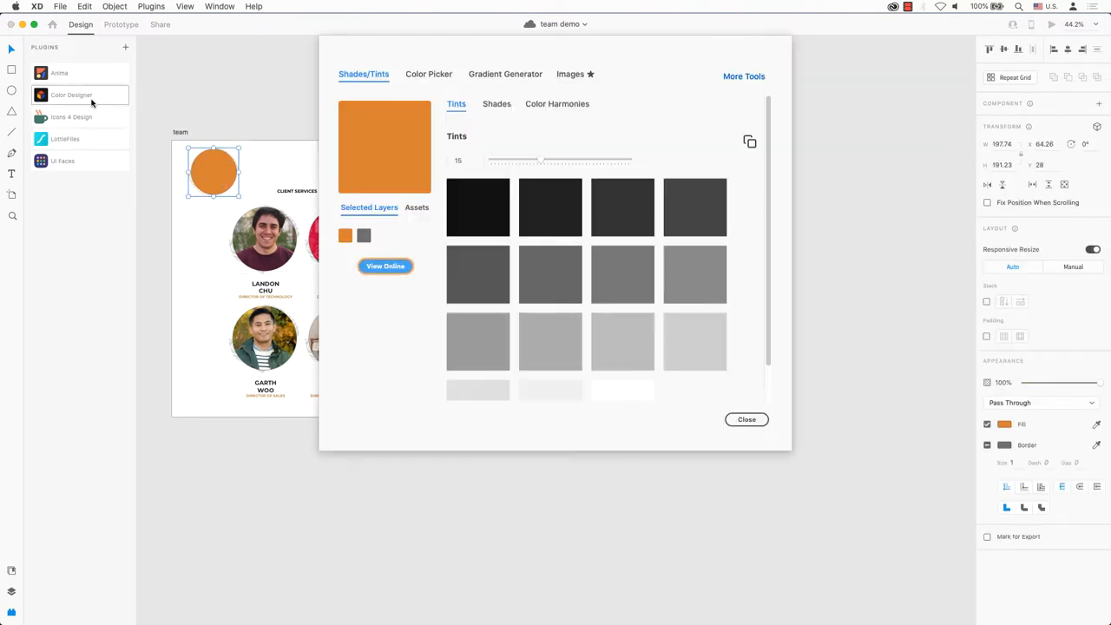
left_click(416, 208)
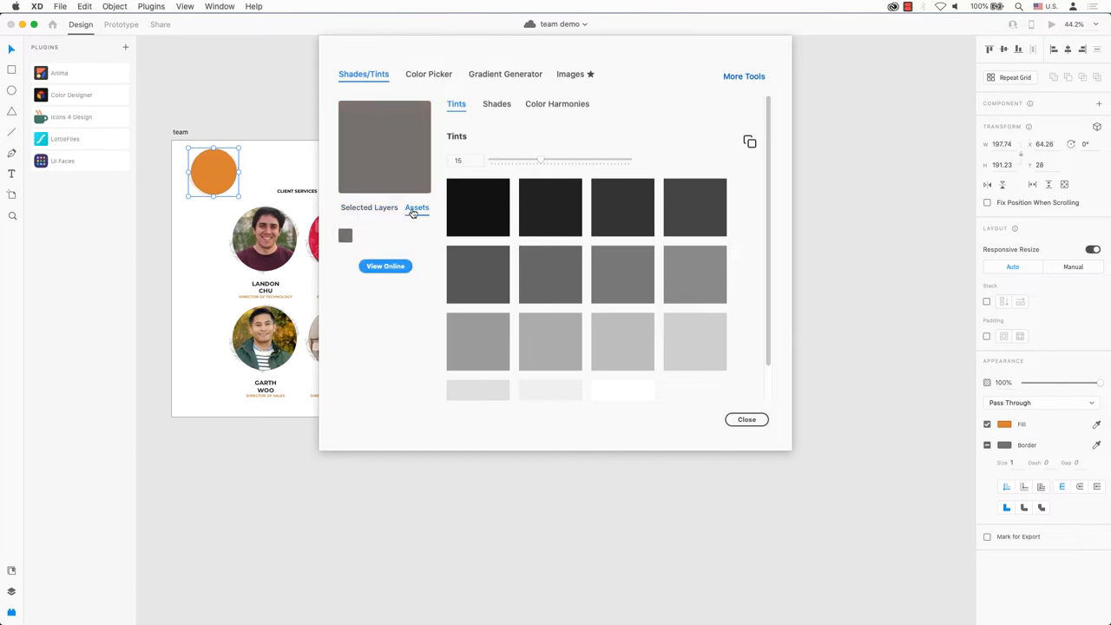
left_click(369, 208)
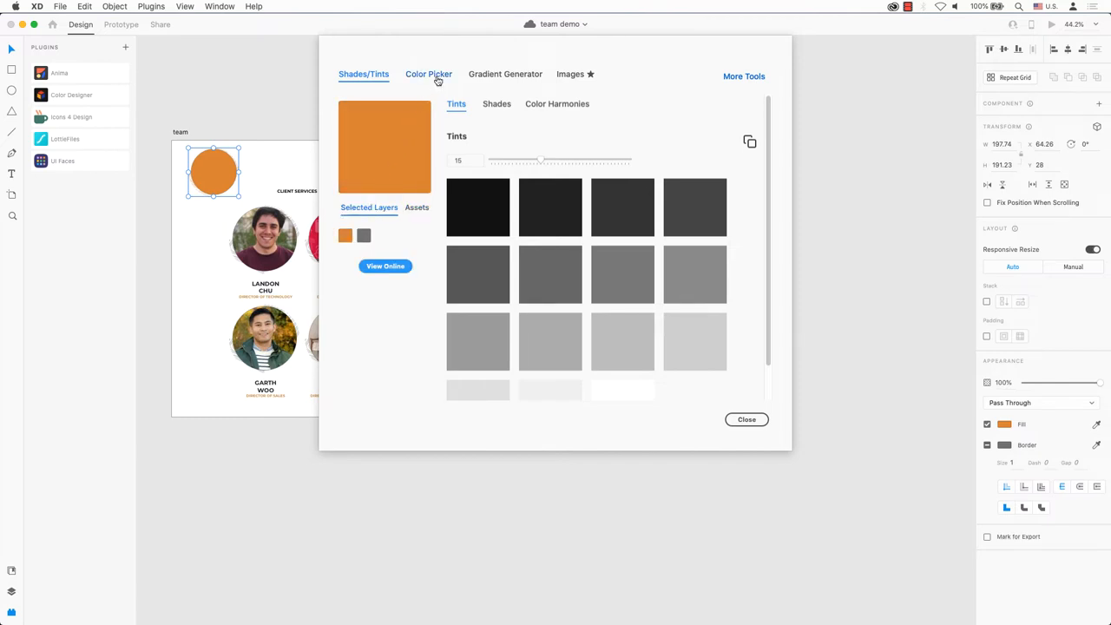
Step: Browse the Color Picker's red and gray colour swatches
left_click(428, 73)
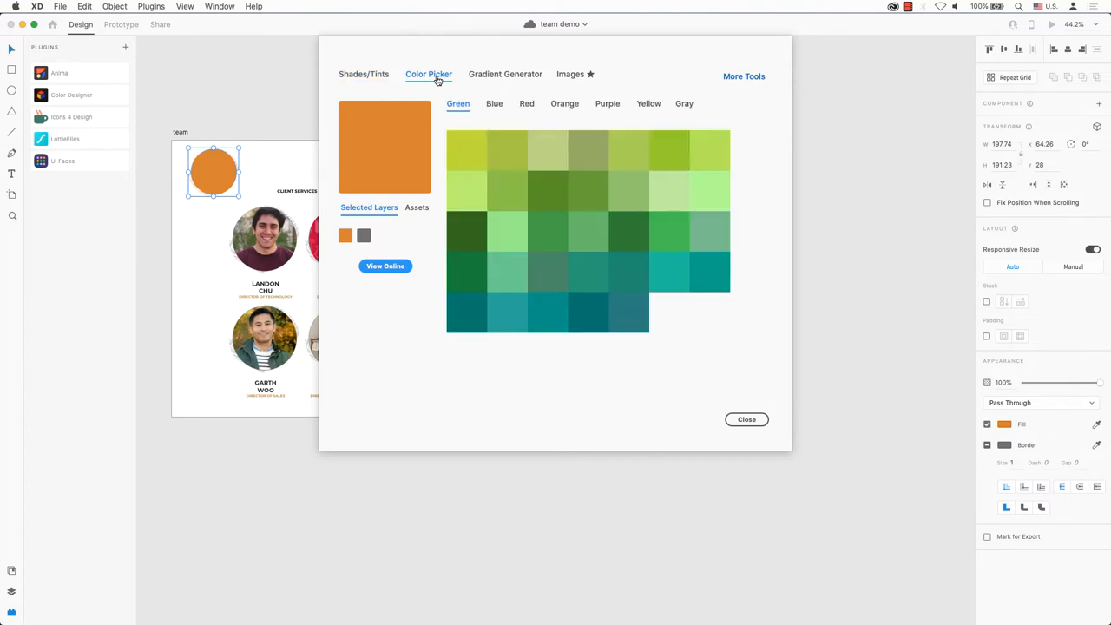
left_click(526, 104)
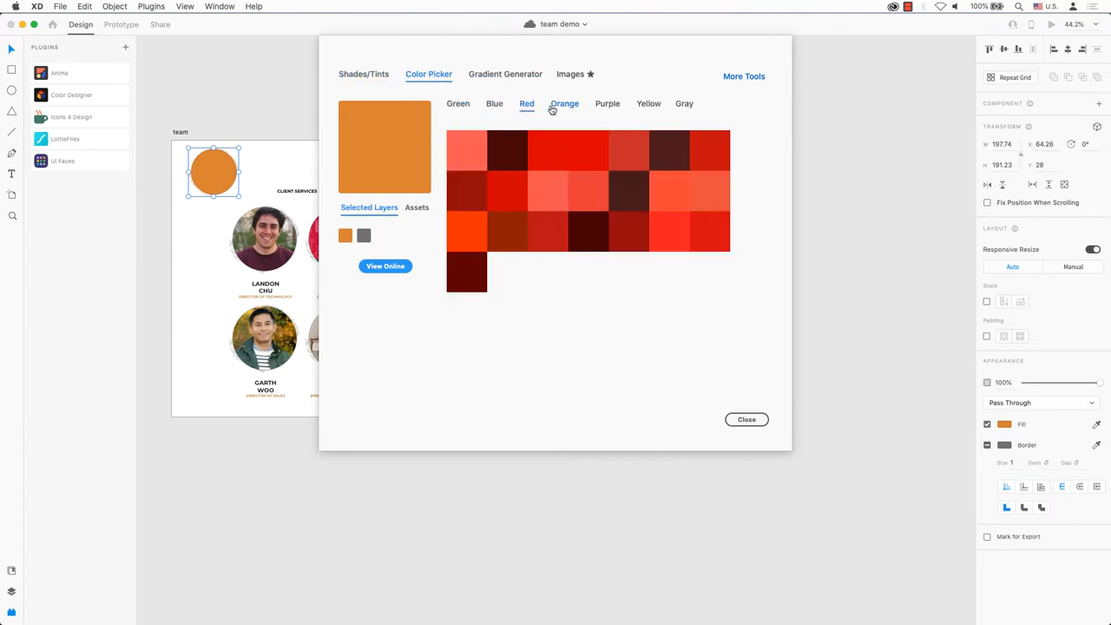
left_click(684, 103)
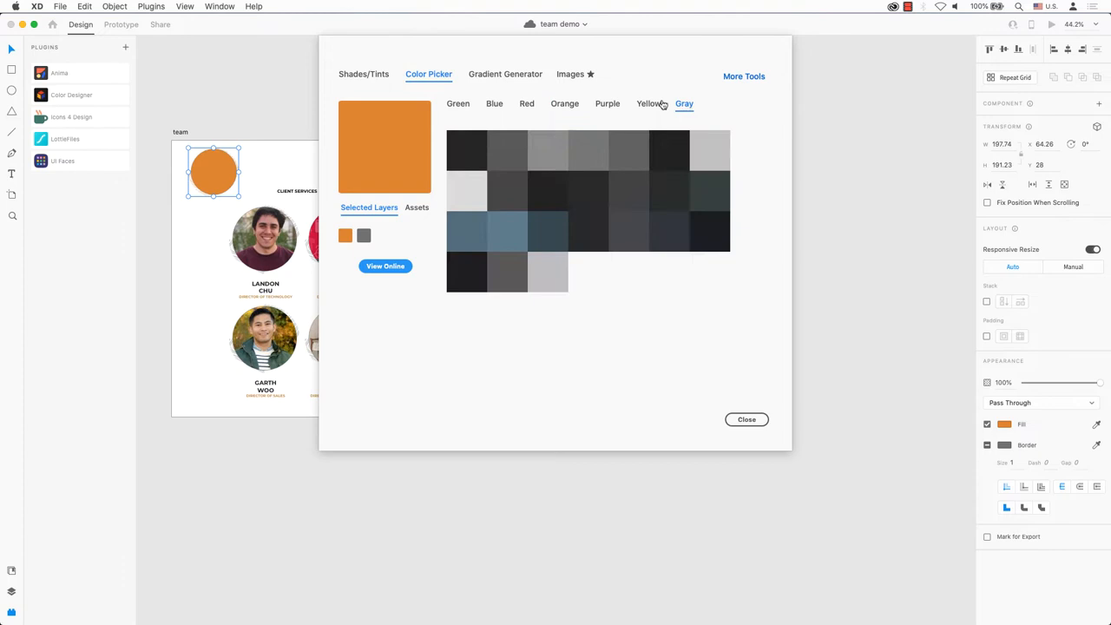
left_click(567, 75)
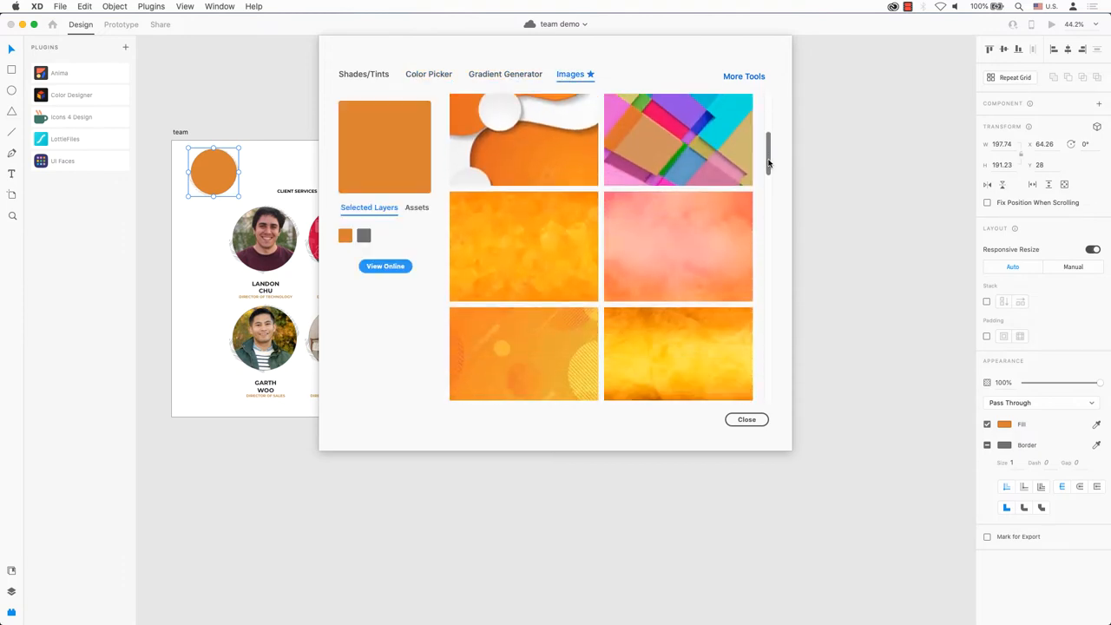
Step: Scroll the stock image grid and filter it to Minimal, then Landscape photos
scroll("down", 3)
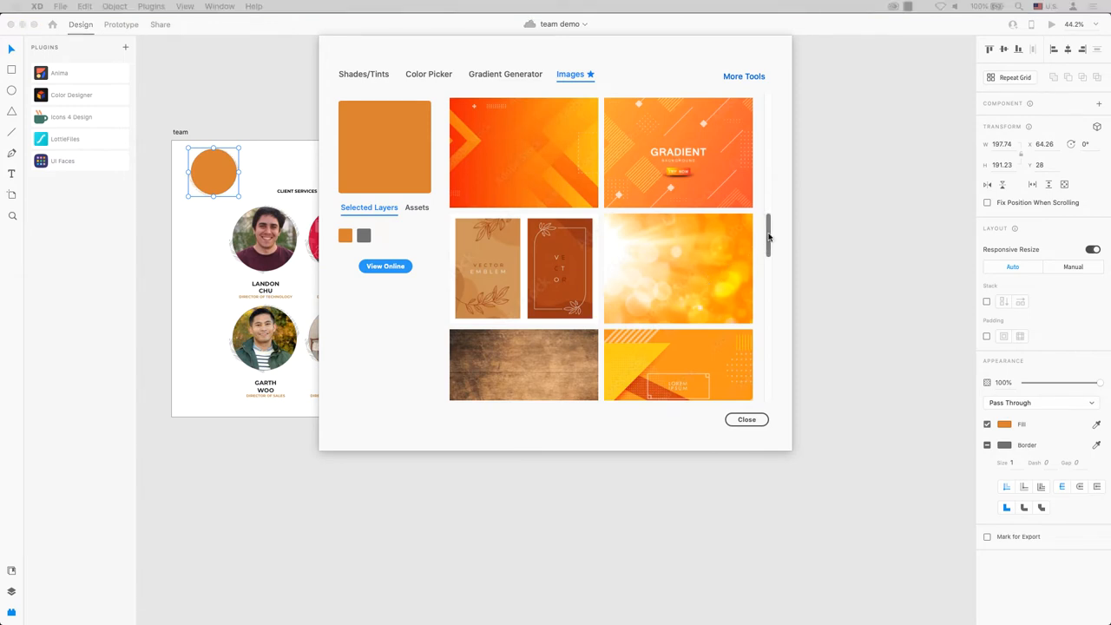
left_click(569, 181)
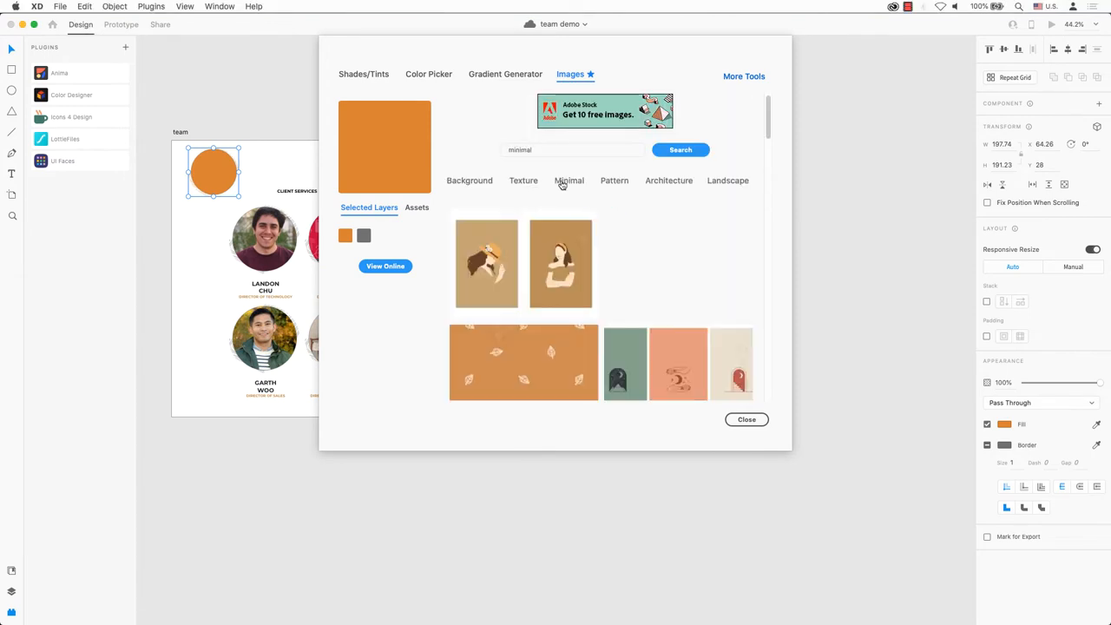
left_click(615, 181)
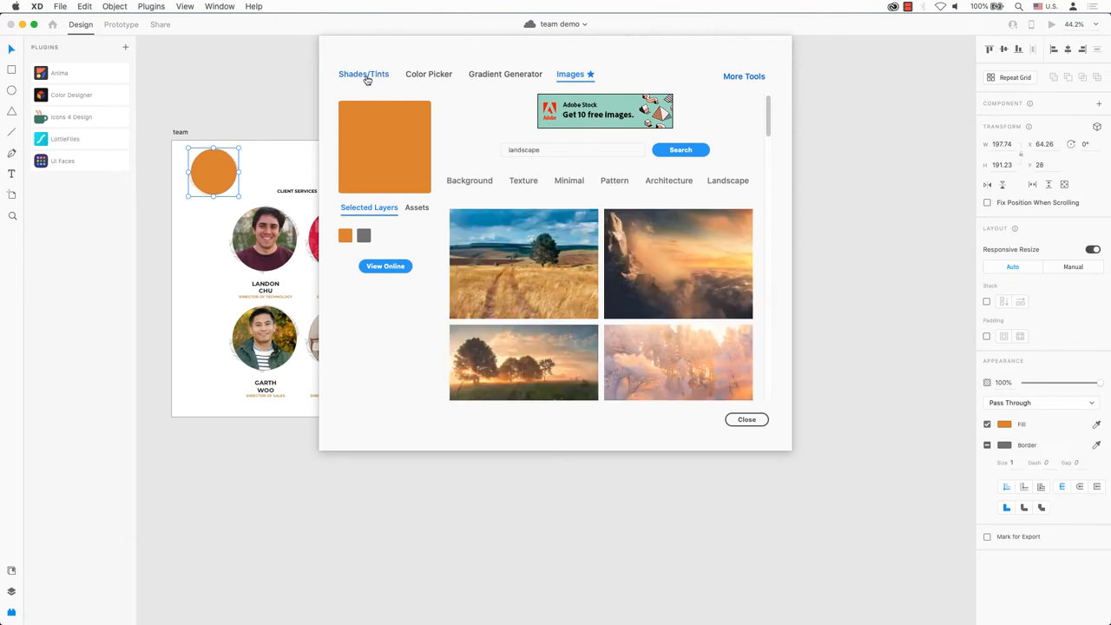
Step: View the orange's tints, then its shades with the step raised to 33
left_click(363, 74)
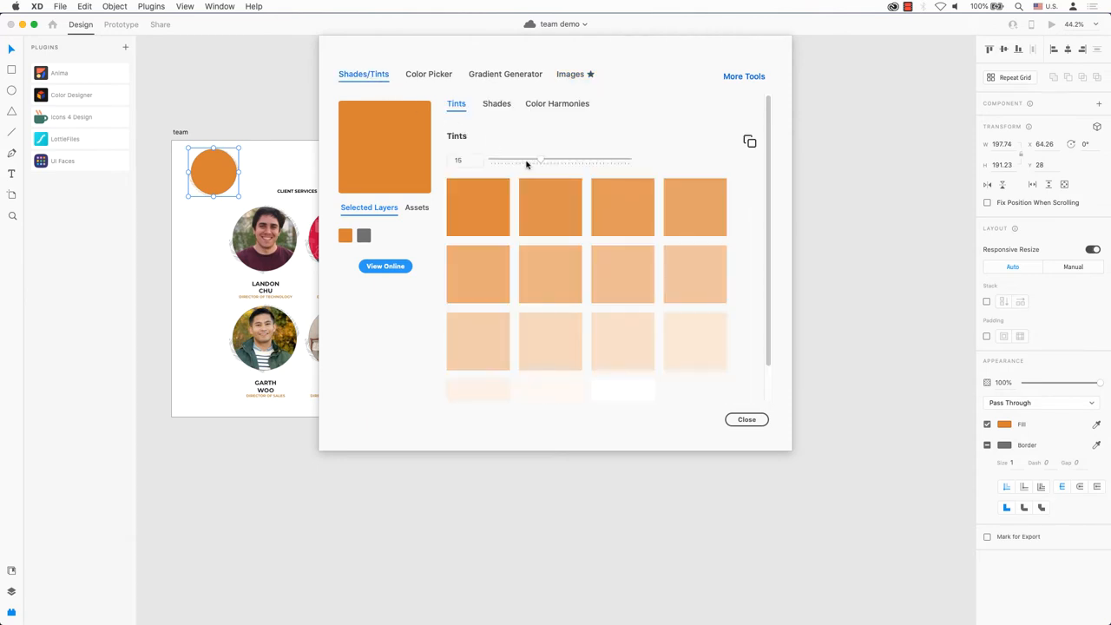
left_click_drag(538, 161, 605, 161)
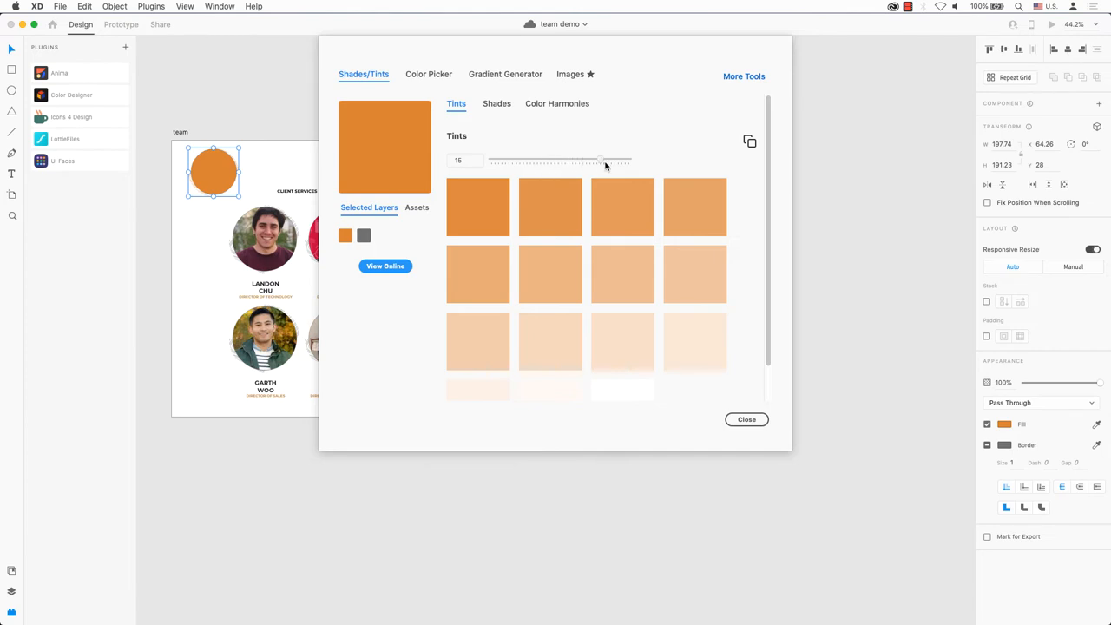
left_click(496, 103)
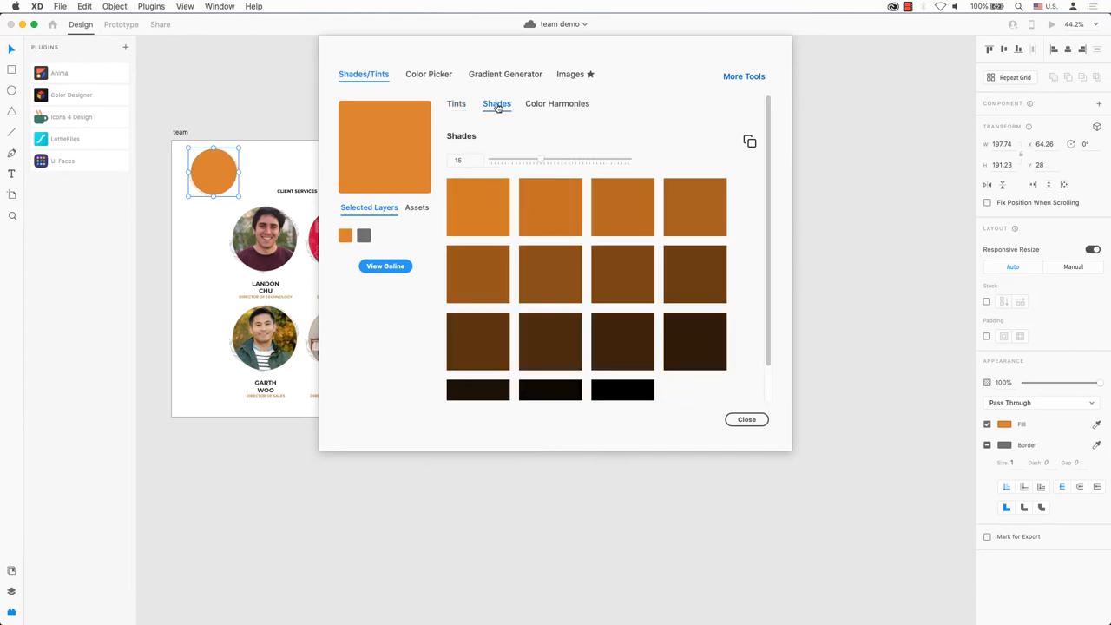
left_click_drag(513, 160, 599, 159)
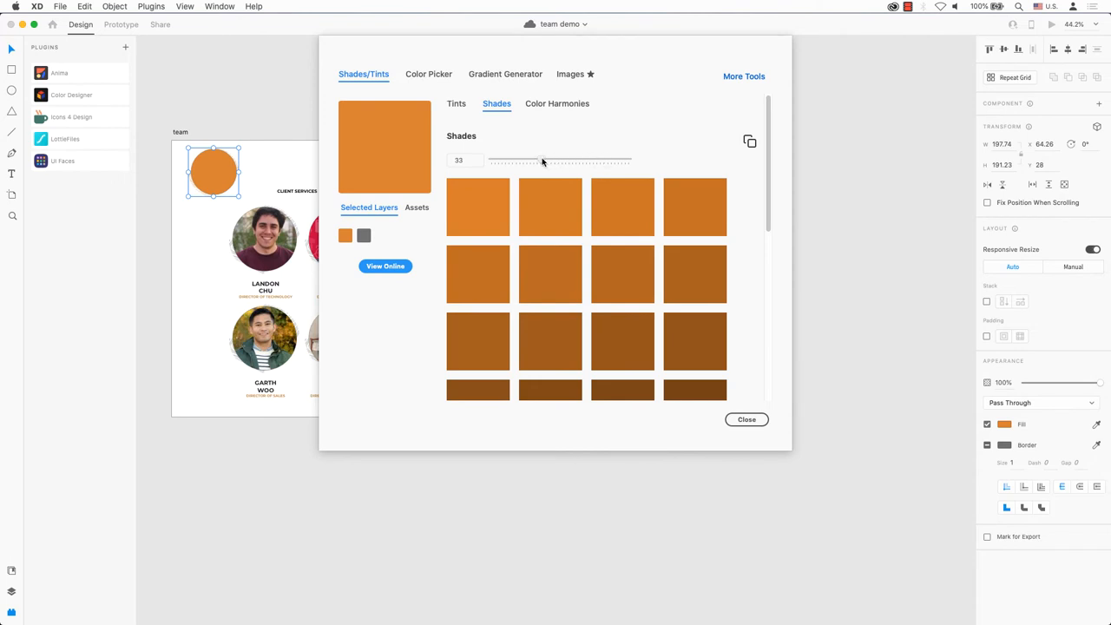
left_click(557, 104)
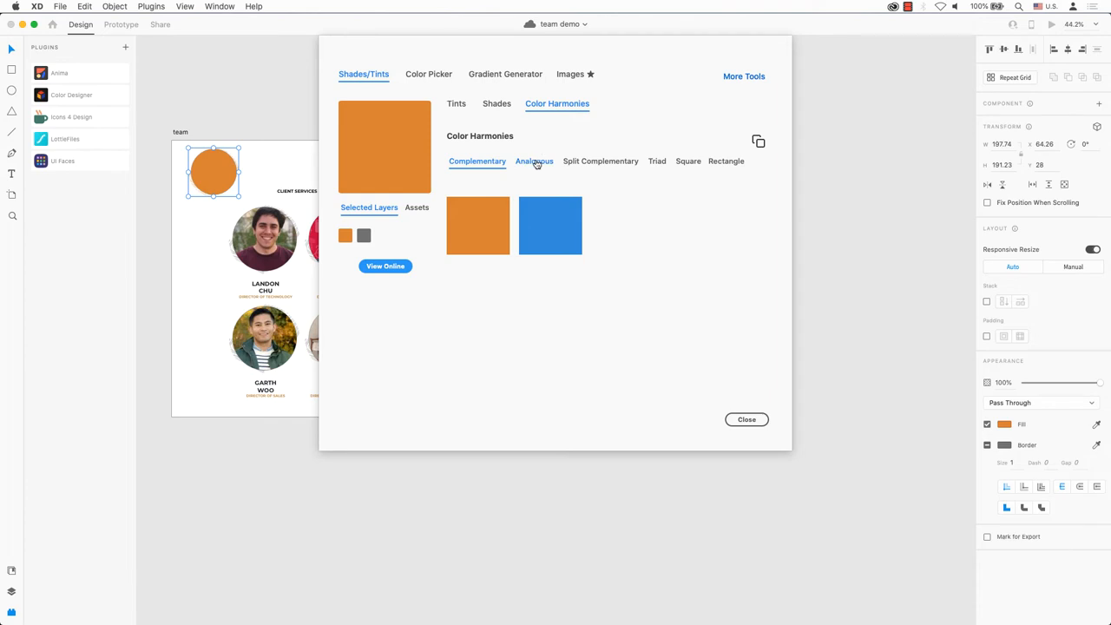
Step: Compare analogous, triad, square and rectangle harmonies, save one swatch, and view saved assets
left_click(600, 160)
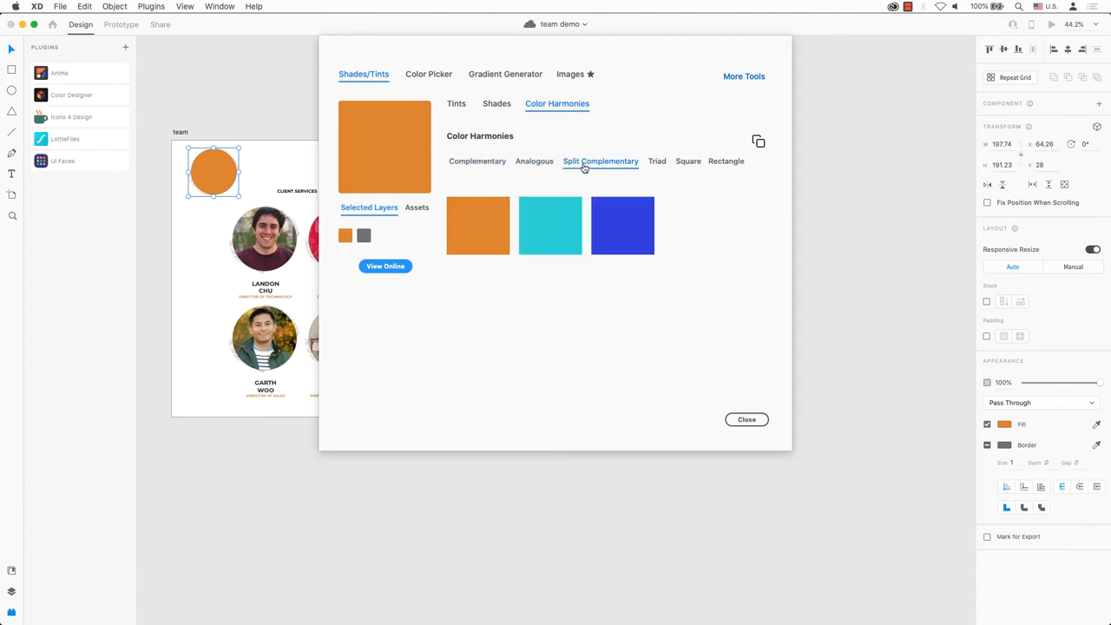
left_click(656, 160)
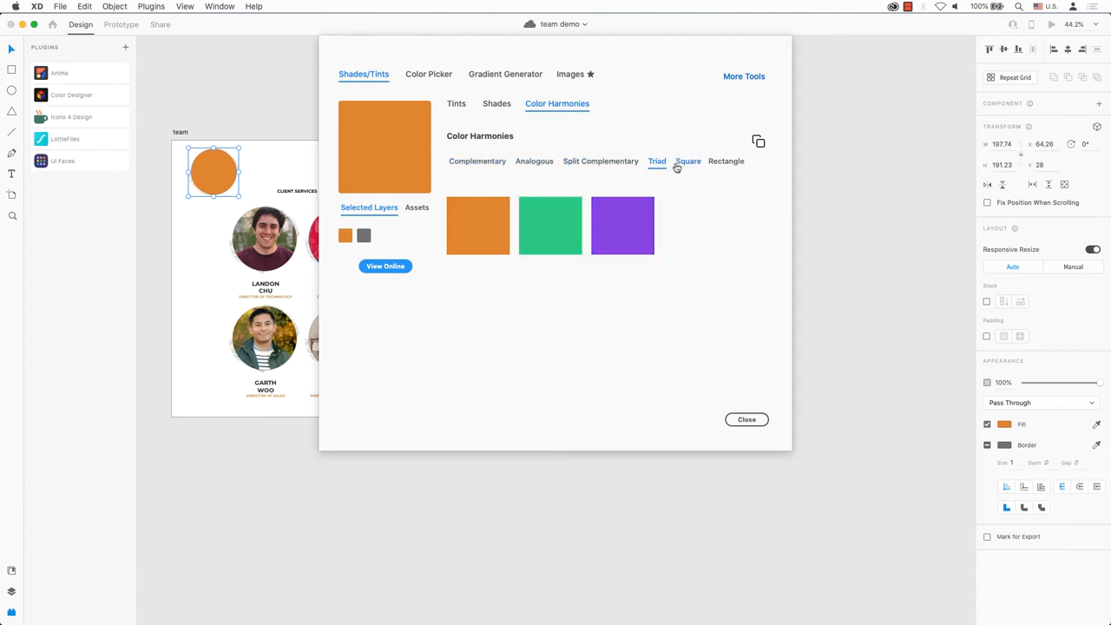
left_click(687, 160)
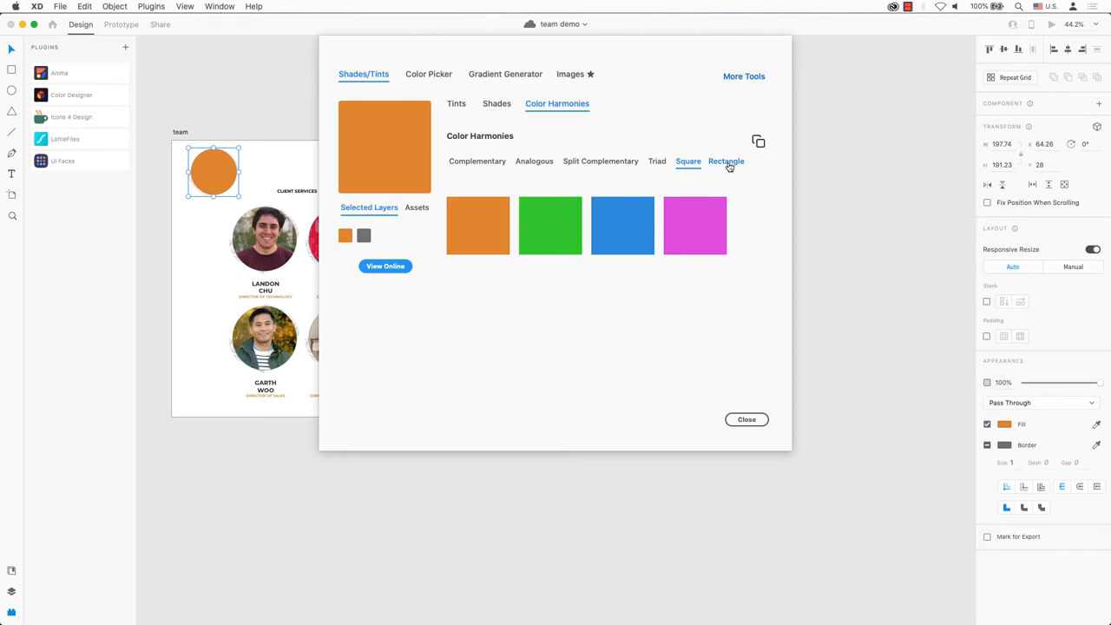
left_click(725, 162)
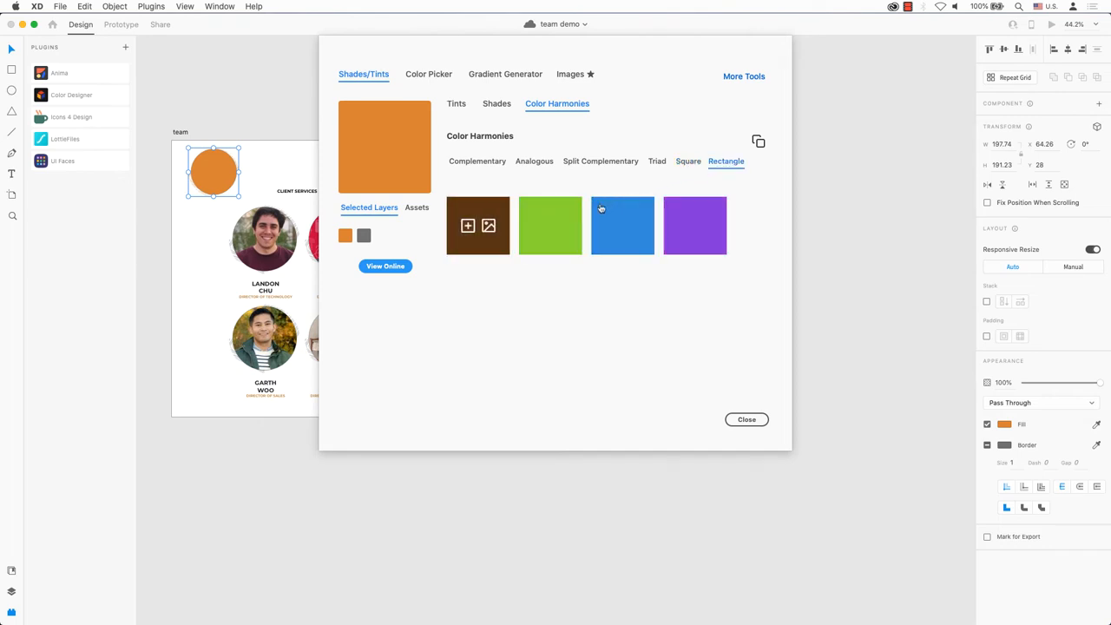
left_click(550, 226)
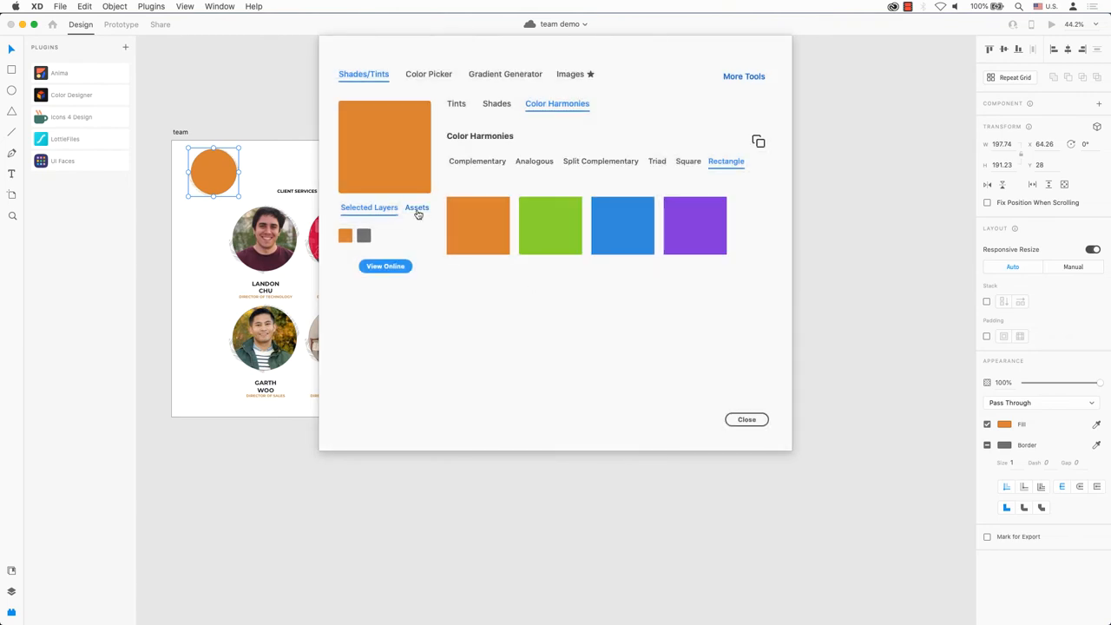
left_click(417, 207)
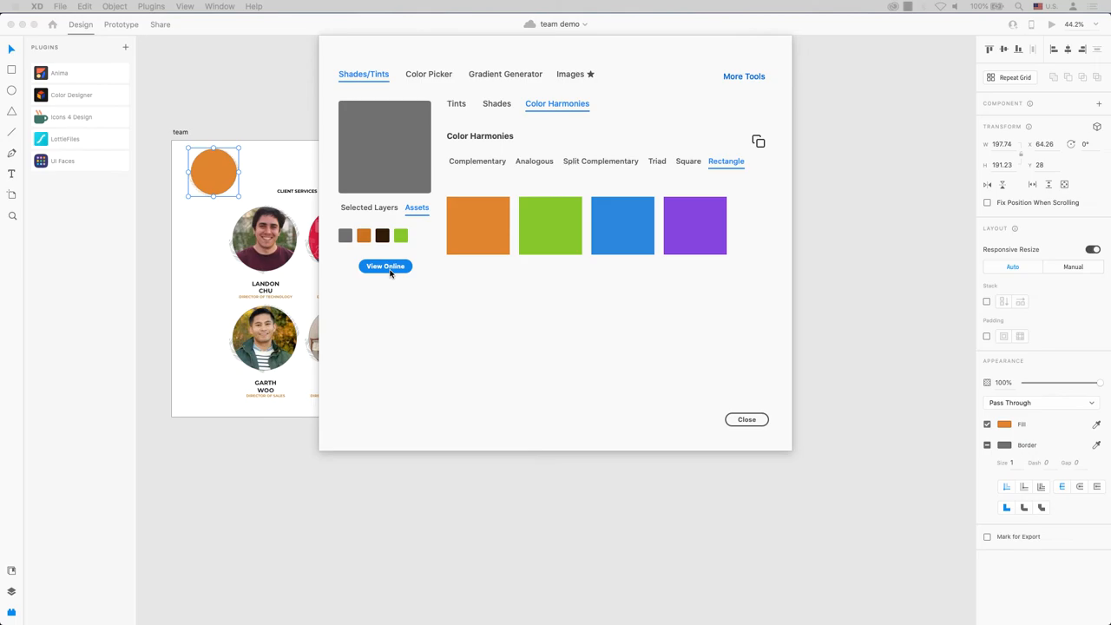
left_click(385, 266)
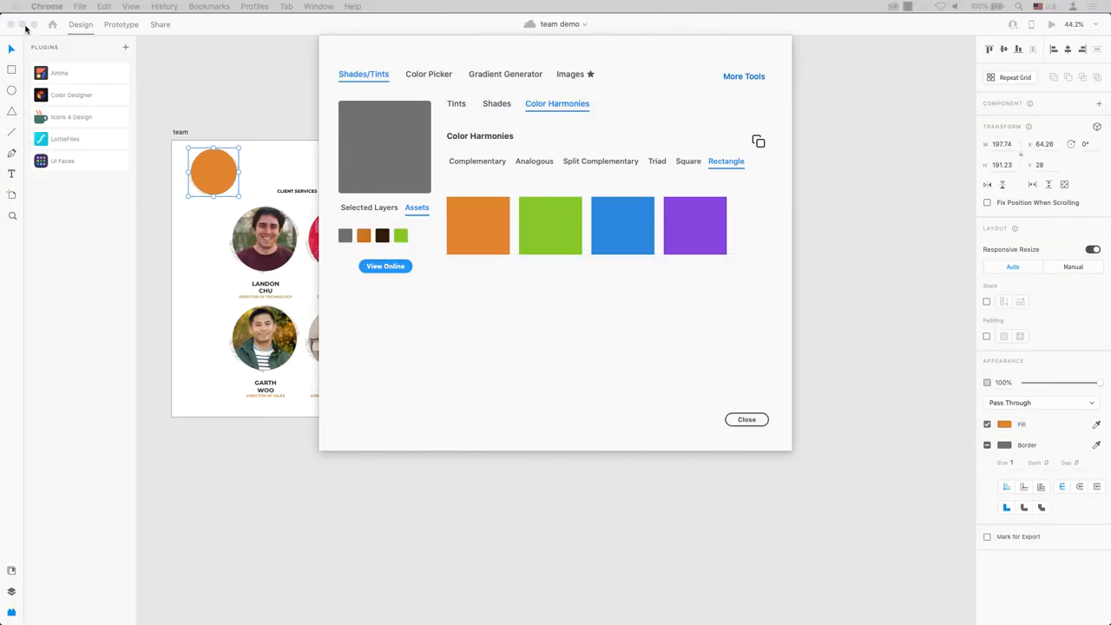
mouse_move(746, 419)
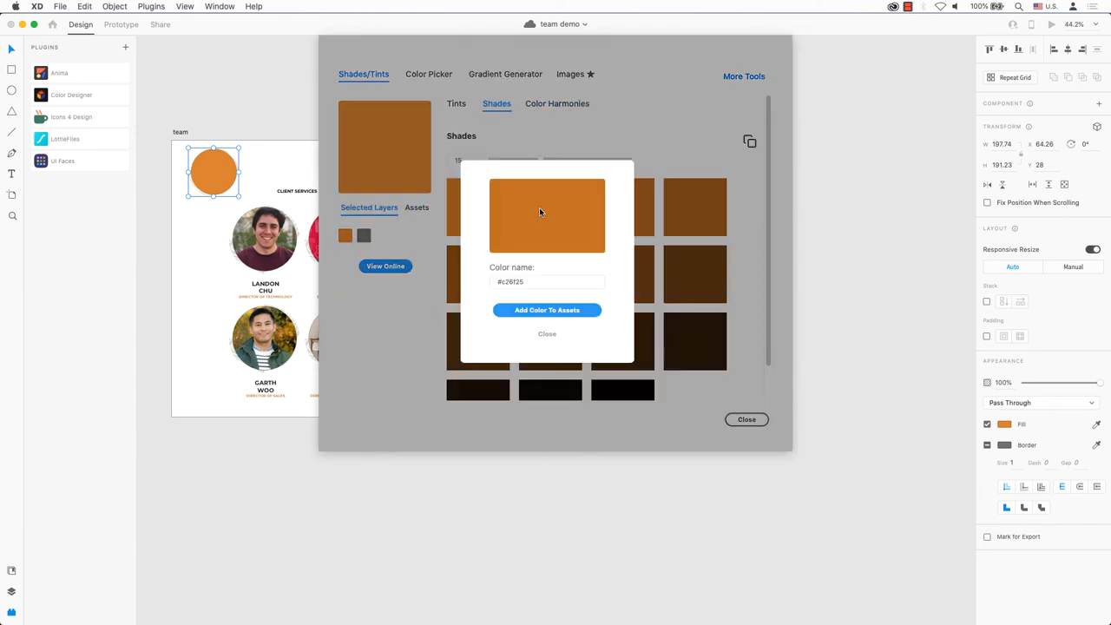
Step: Save the #c26f25 shade to assets and open the Gradient Generator
left_click(547, 334)
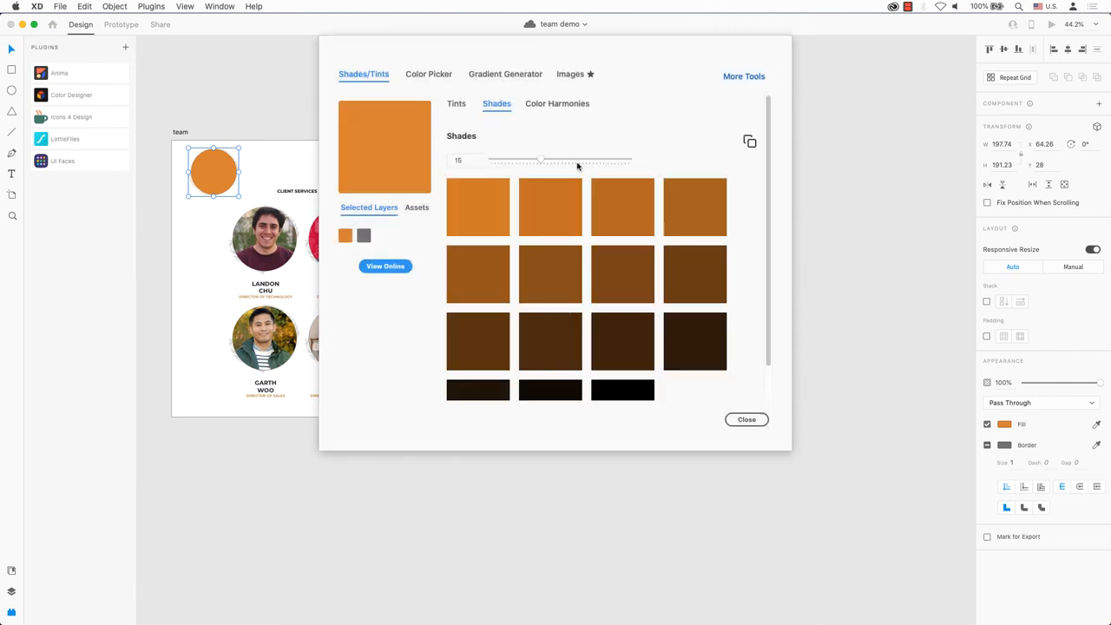
left_click(504, 74)
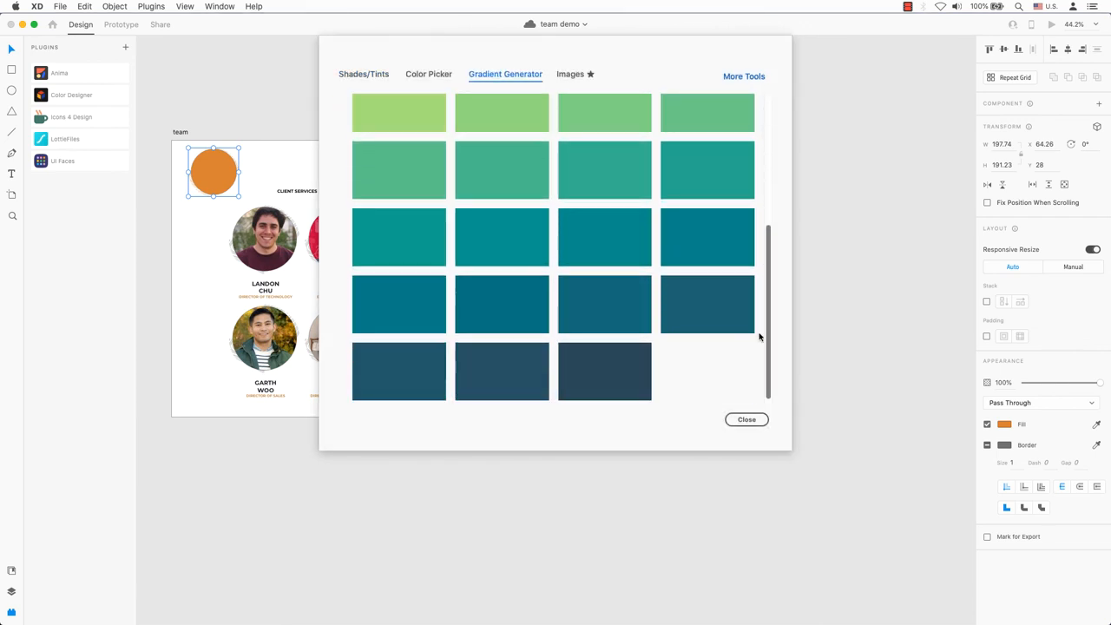